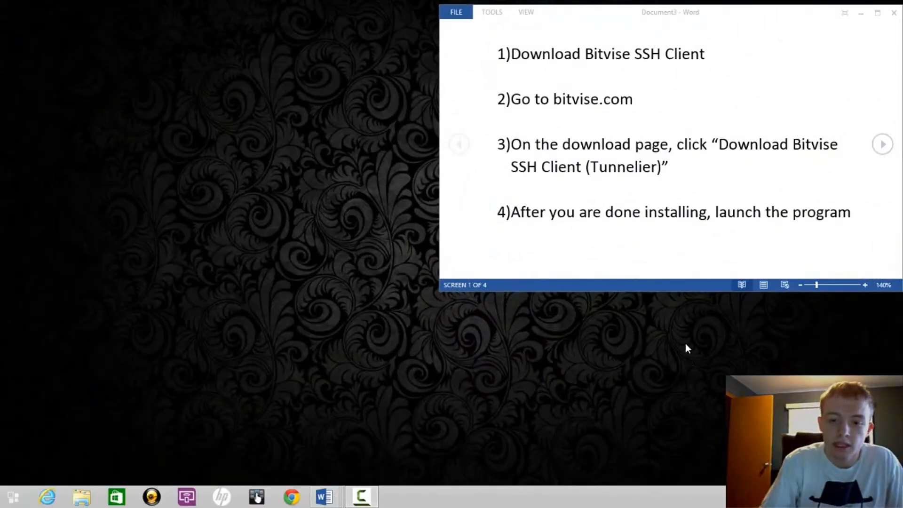
mouse_move(622, 447)
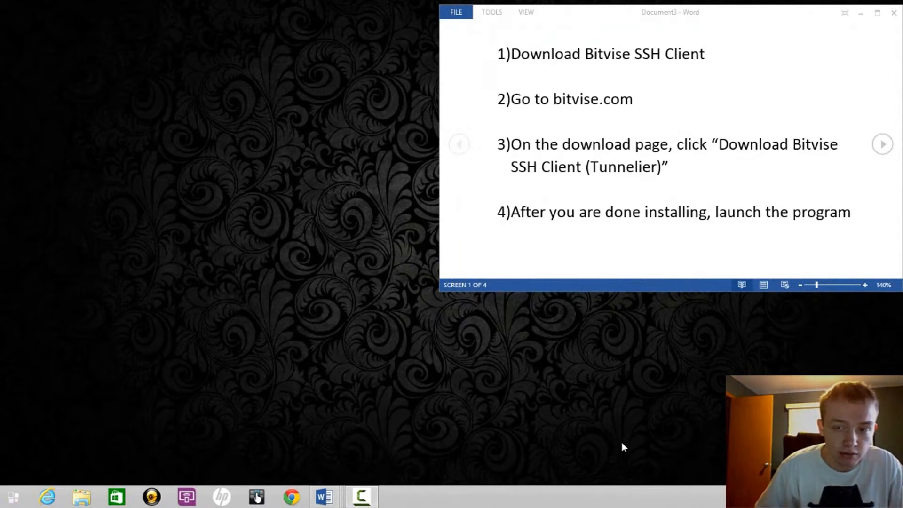
mouse_move(589, 63)
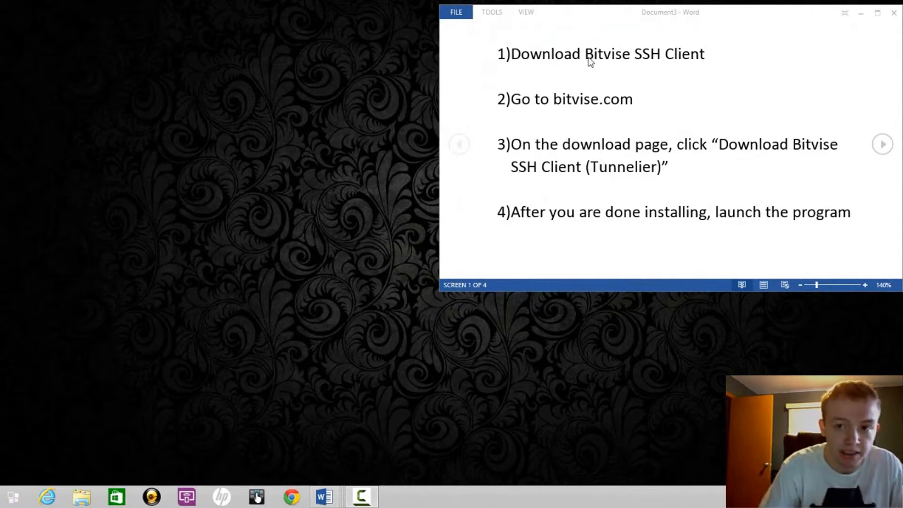
- Pick the word Bitvise from the instructions and go to the bitvise.com download area page
double_click(604, 54)
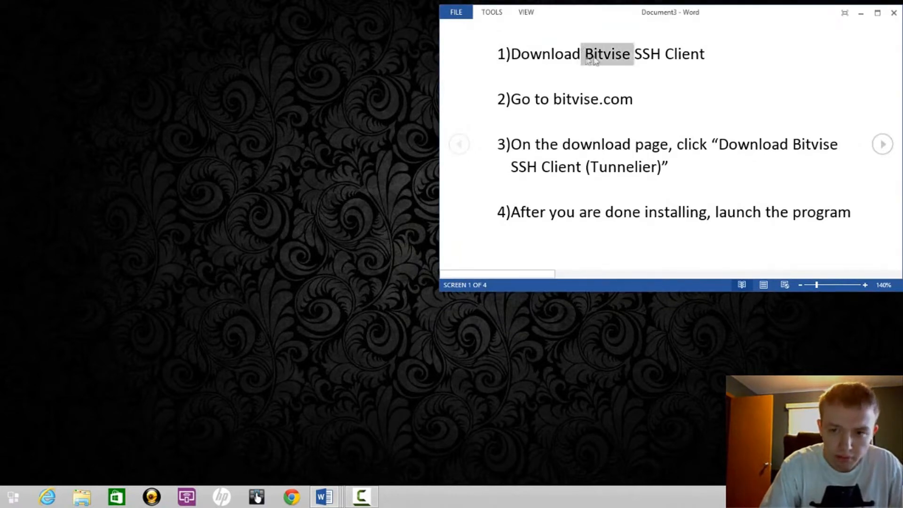
left_click(603, 54)
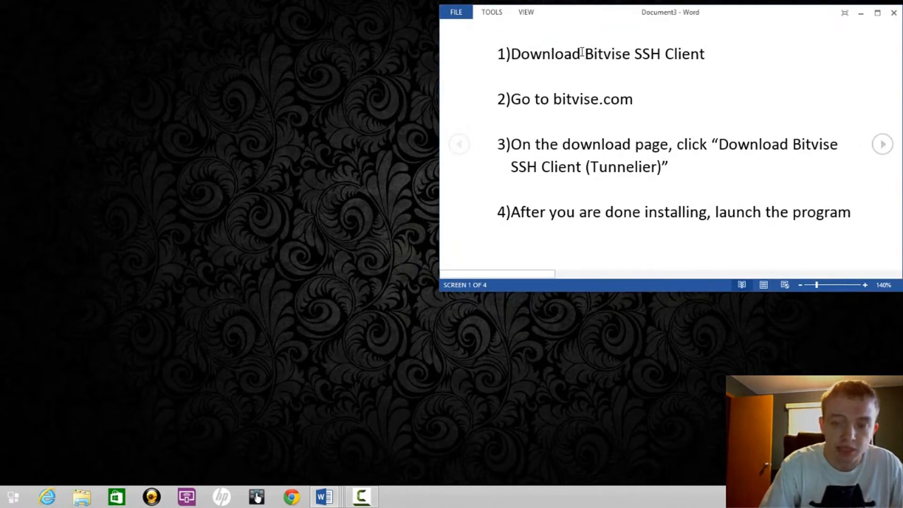
double_click(601, 53)
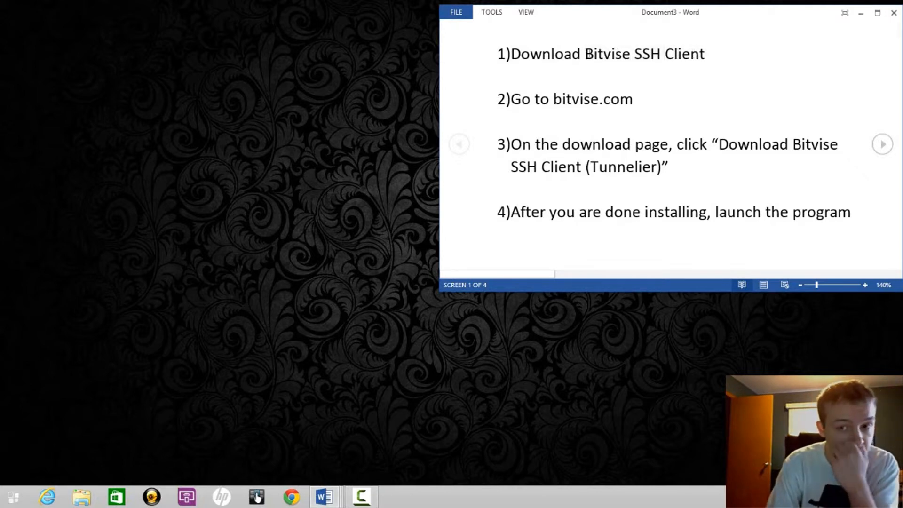
double_click(601, 53)
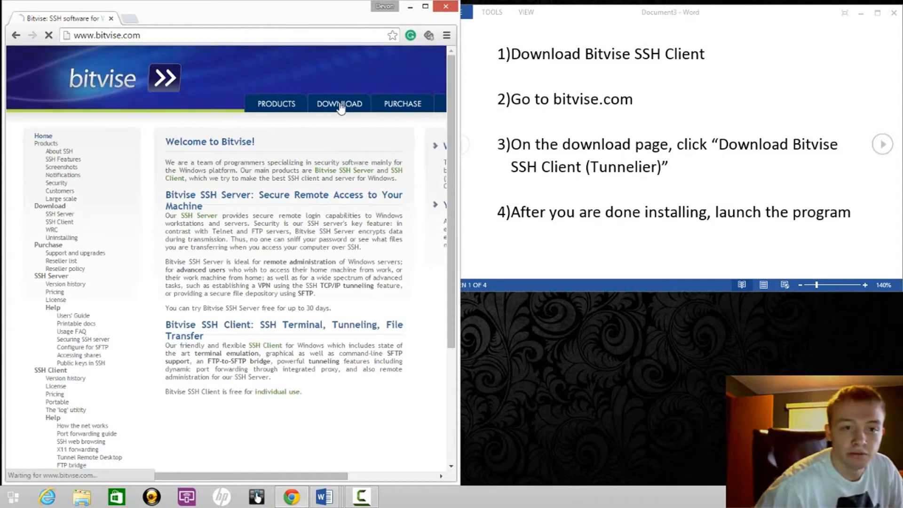
left_click(340, 103)
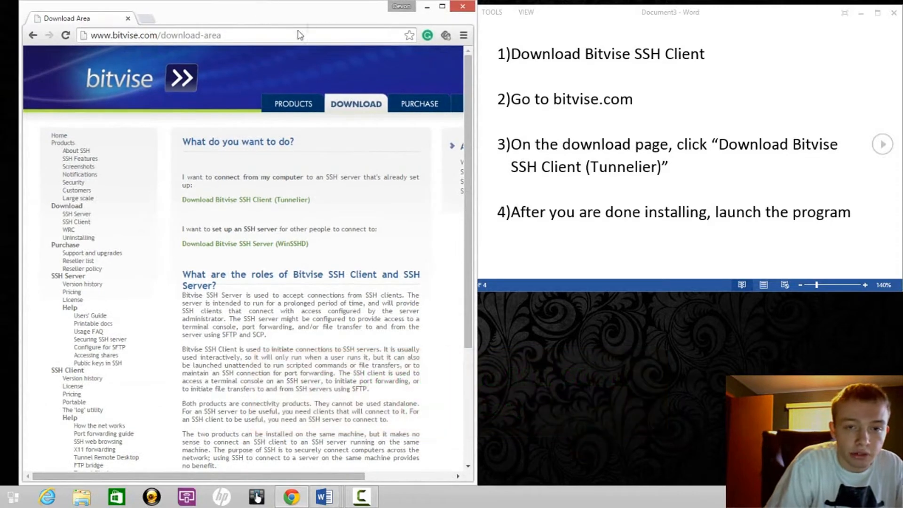
mouse_move(562, 196)
type("bit")
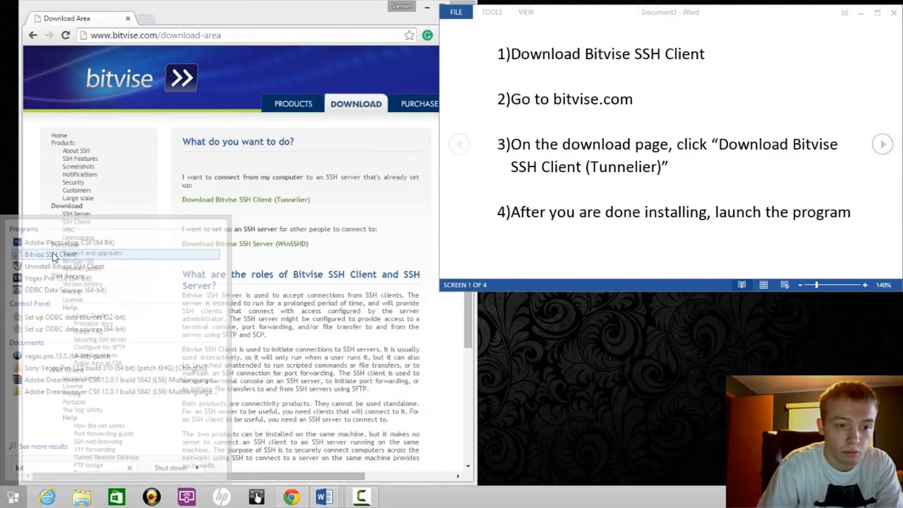
- Launch Bitvise SSH Client and set the login profile's Initial method to password
left_click(54, 254)
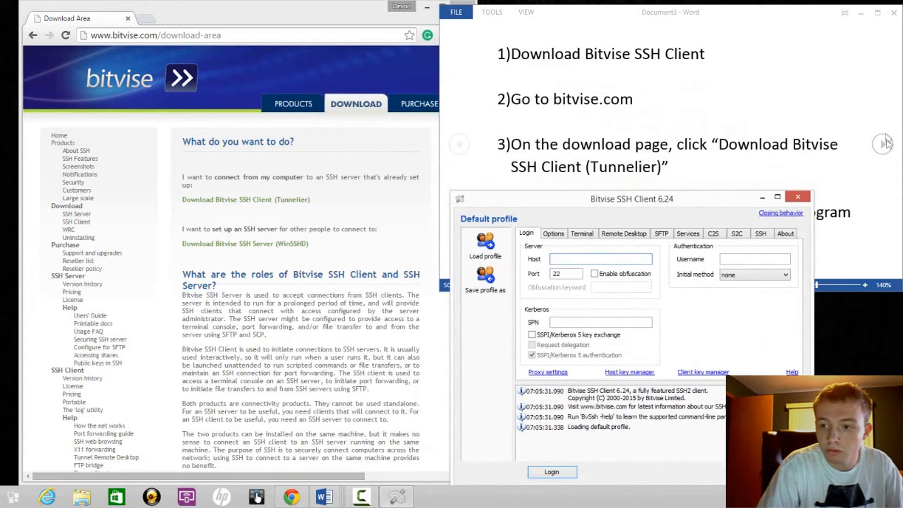
left_click(882, 144)
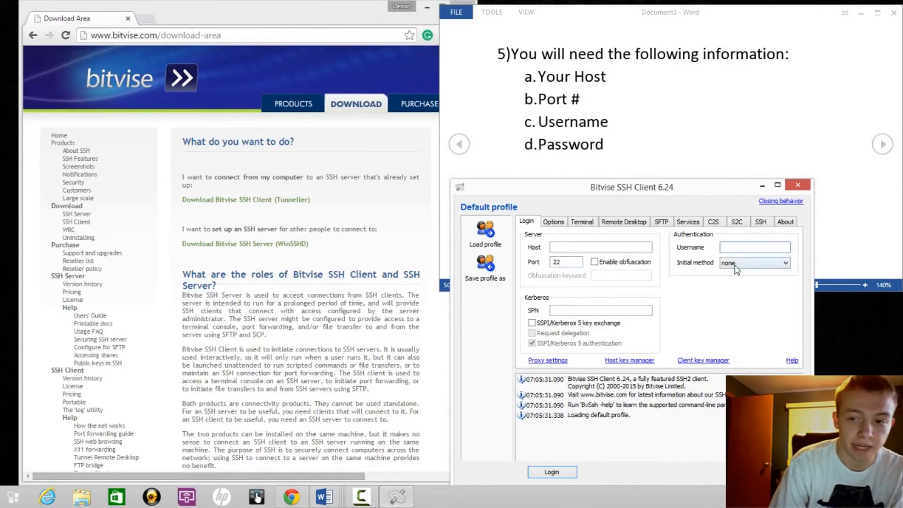
left_click(754, 262)
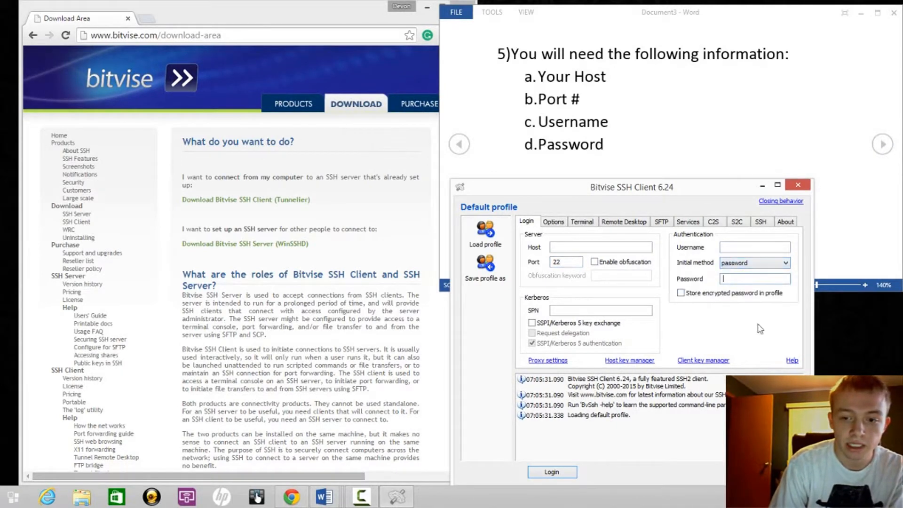
left_click(754, 246)
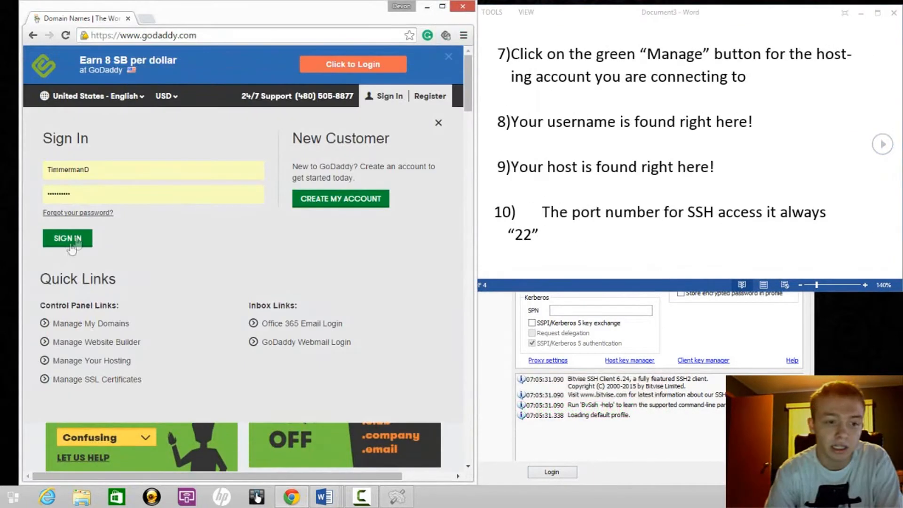
- Sign in to GoDaddy, manage the web hosting account and select the home-directory username
left_click(67, 238)
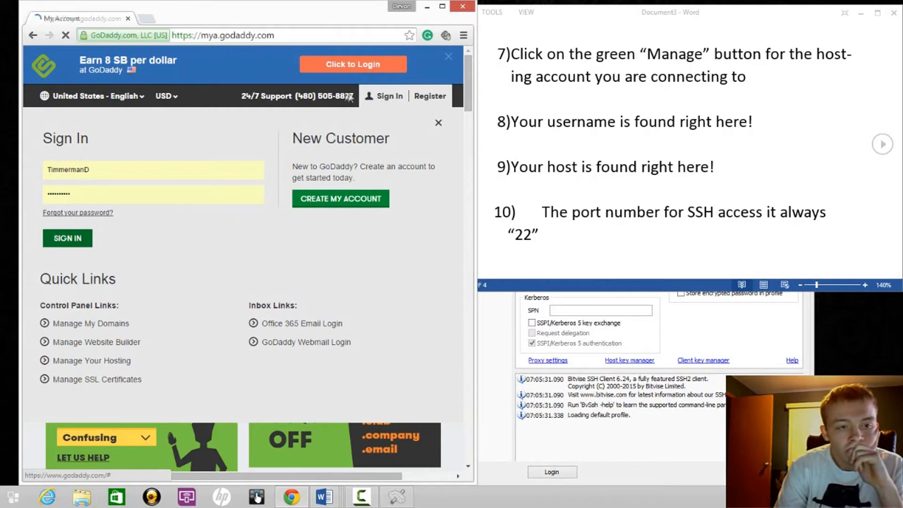
left_click(67, 238)
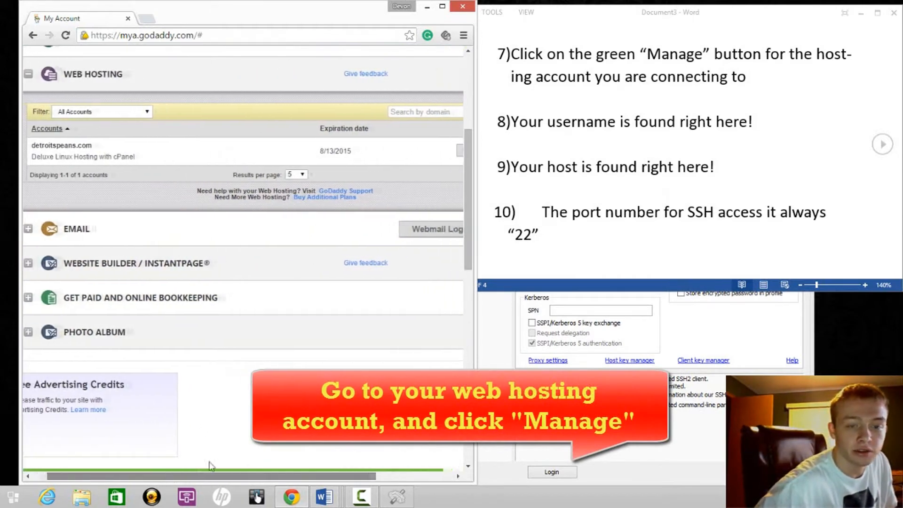
left_click(409, 151)
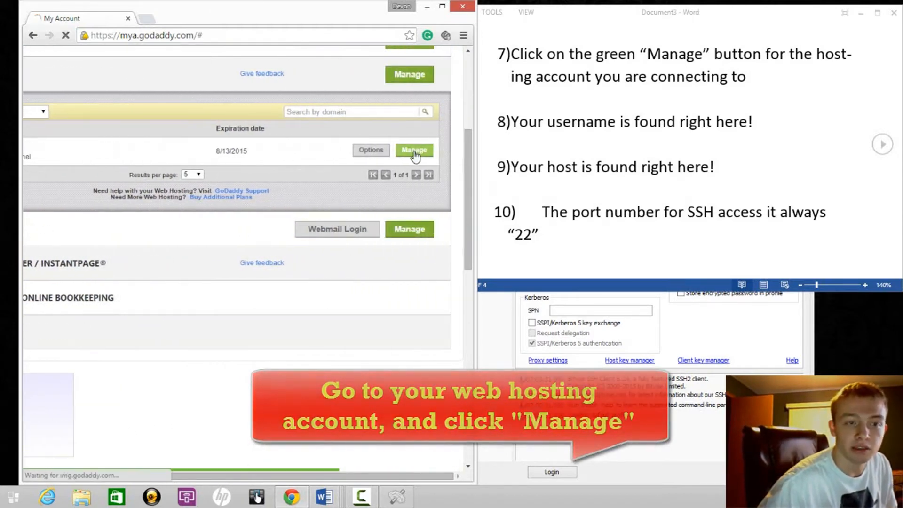
left_click(414, 149)
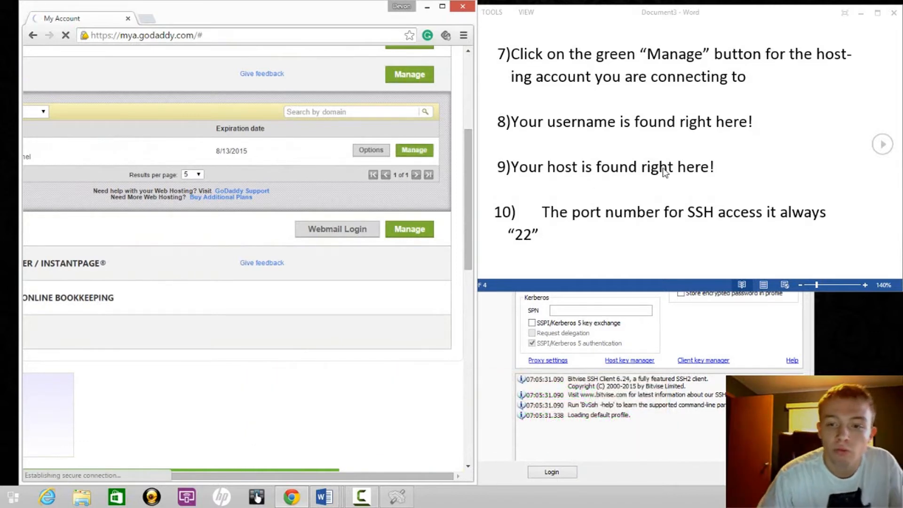
mouse_move(514, 97)
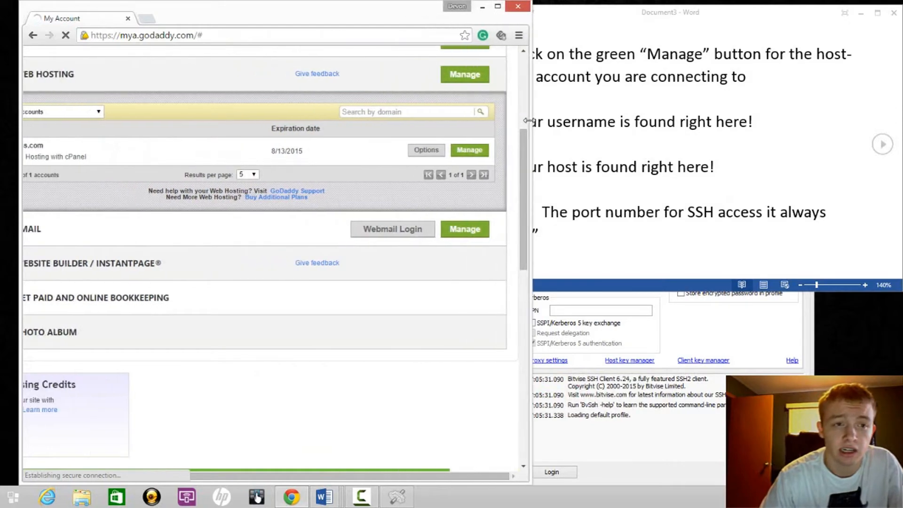
mouse_move(515, 96)
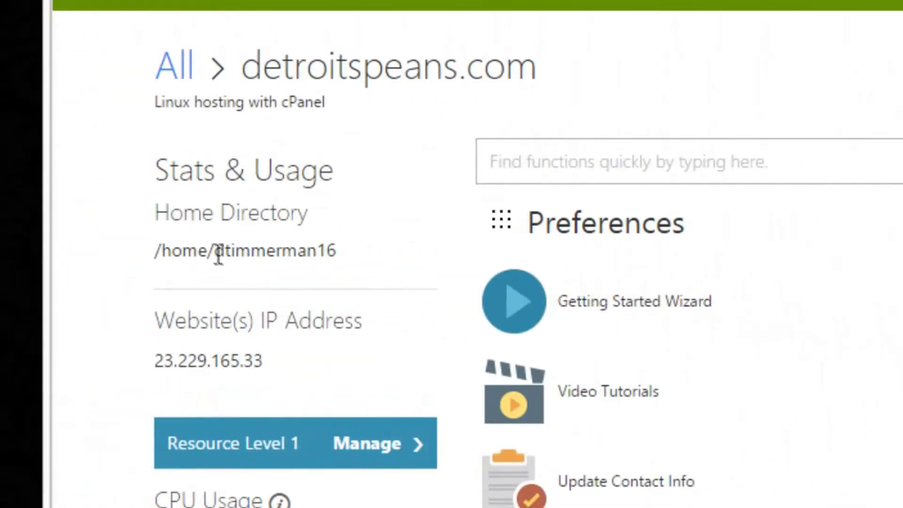
double_click(273, 250)
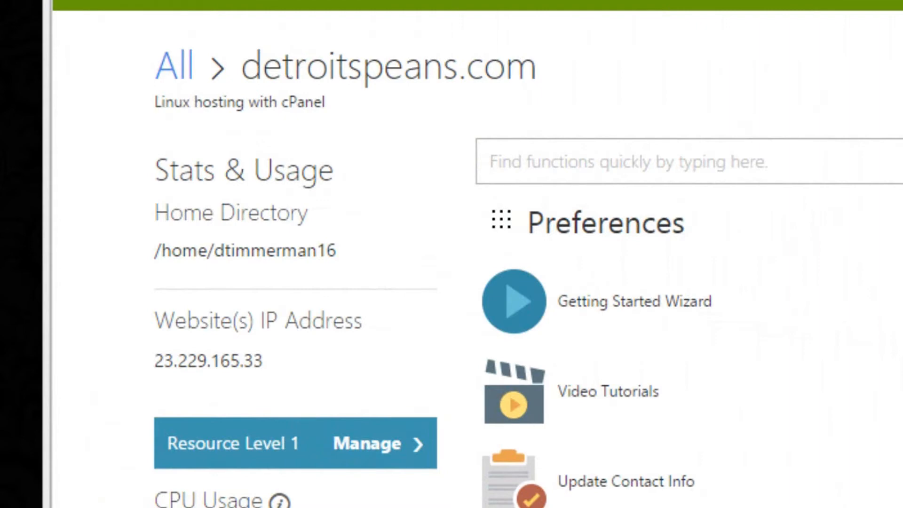
mouse_move(173, 363)
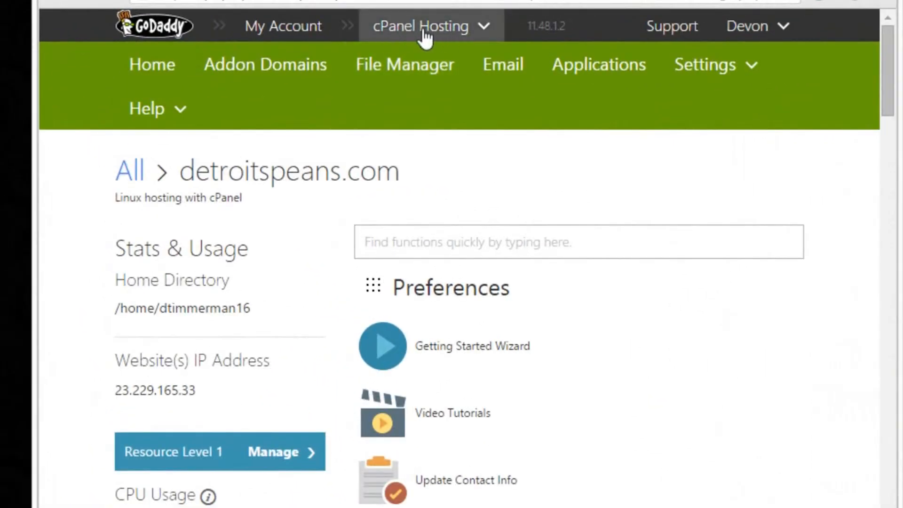
left_click(421, 25)
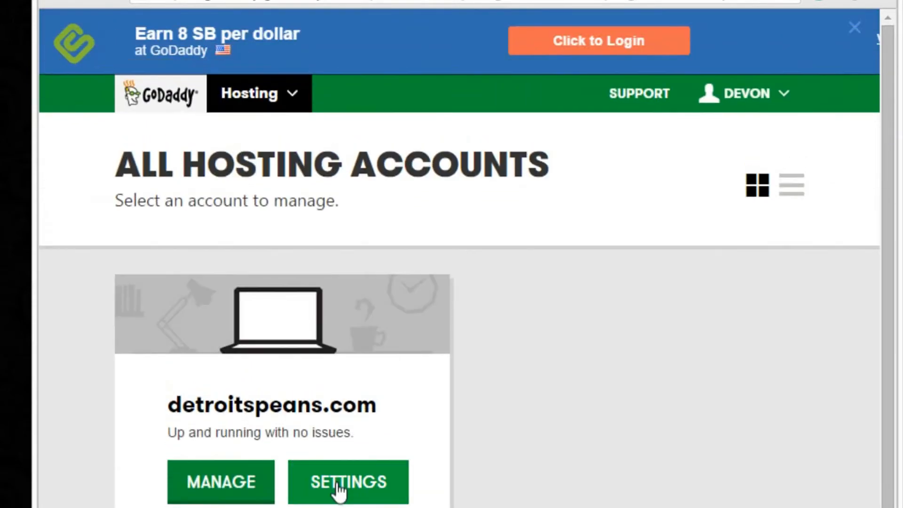
left_click(348, 482)
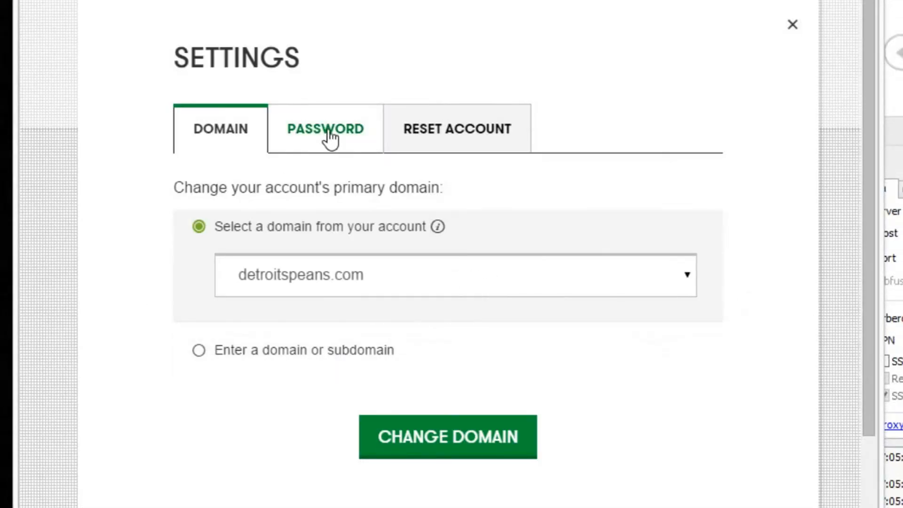
left_click(325, 129)
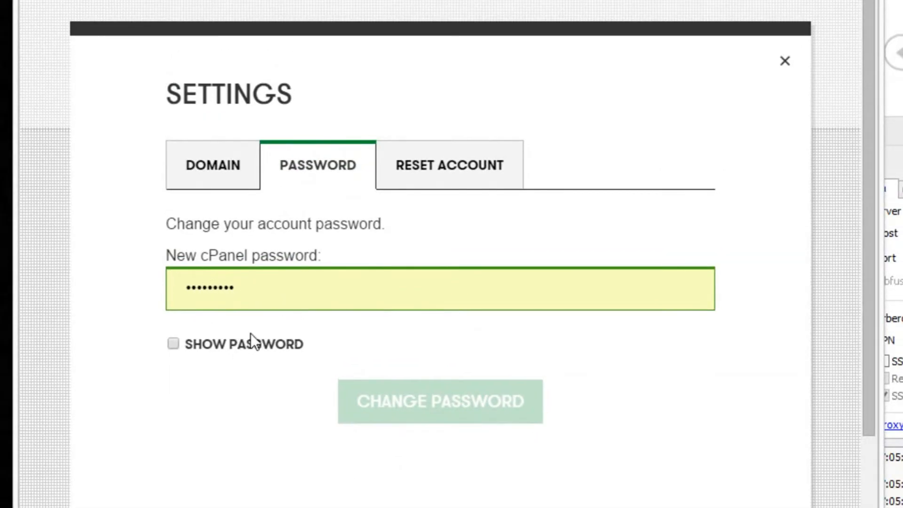
mouse_move(786, 67)
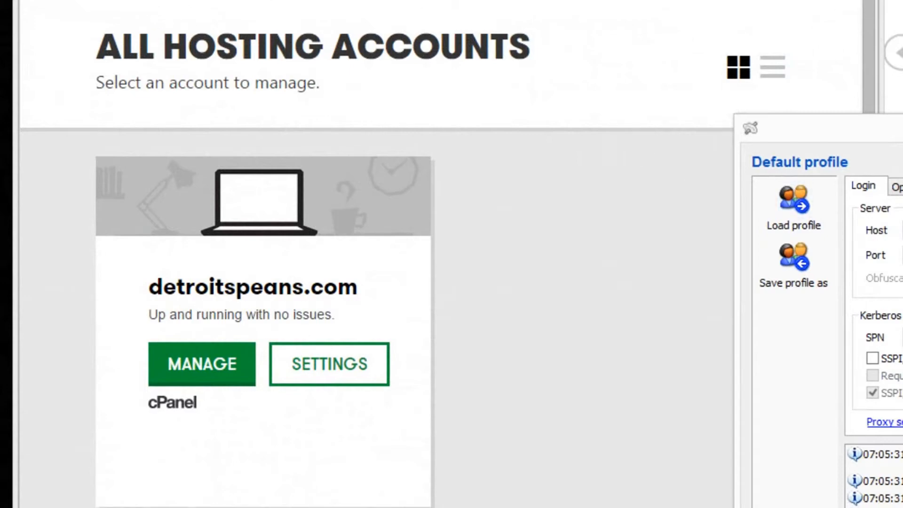
left_click(202, 363)
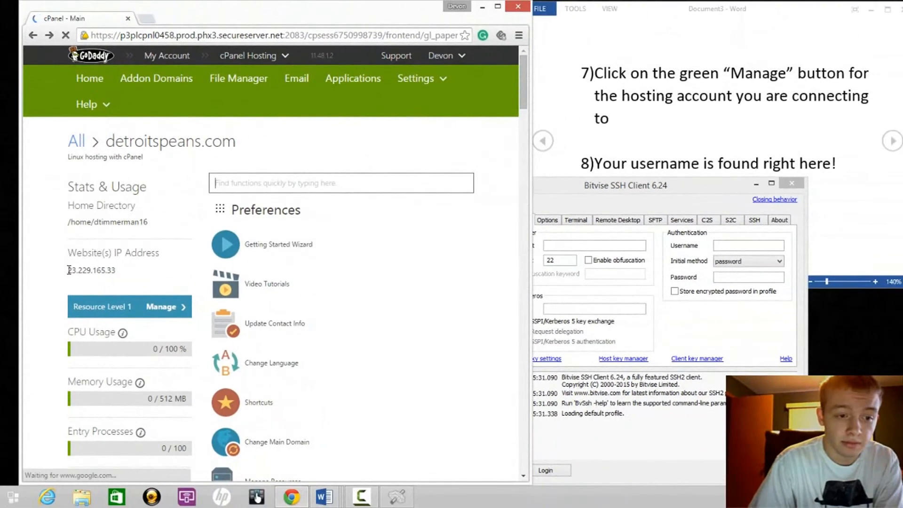
- Fill the login profile with host 23.229.165.33, the hosting username and the password
double_click(91, 270)
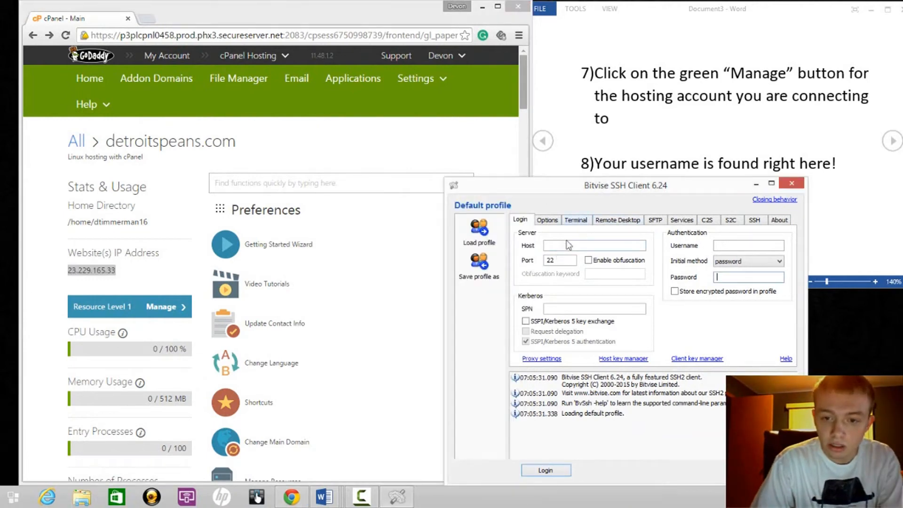
type("23.229.165.33")
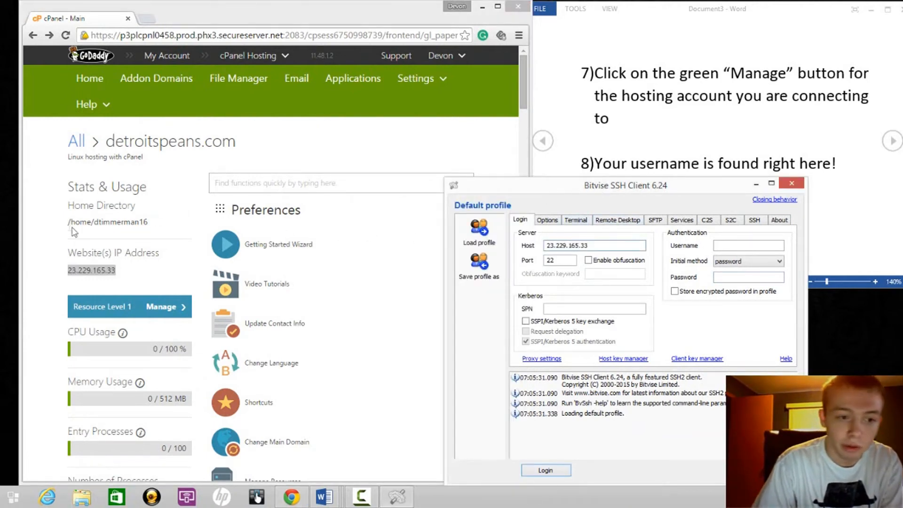
double_click(107, 222)
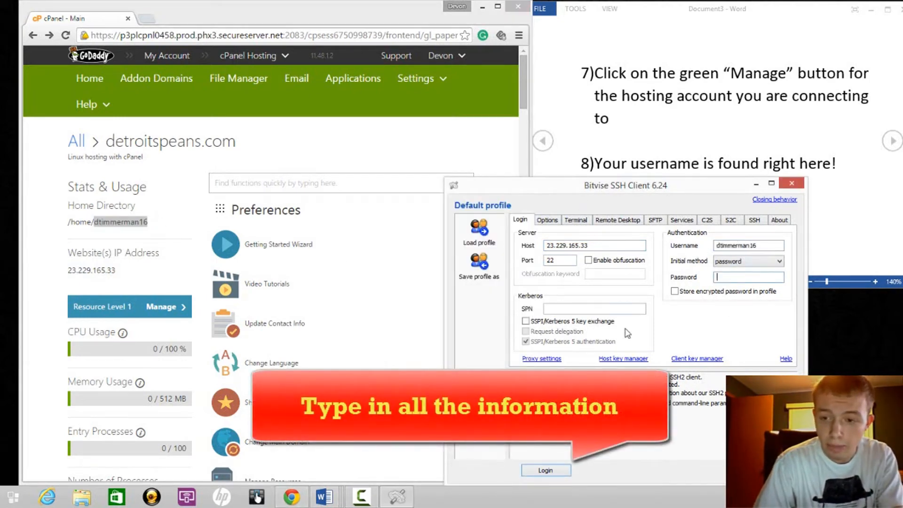
type("password")
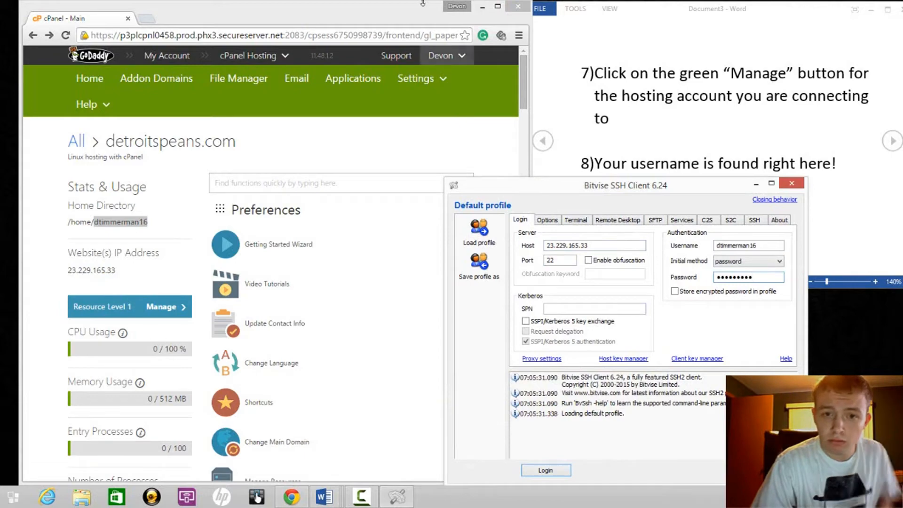
scroll("down", 3)
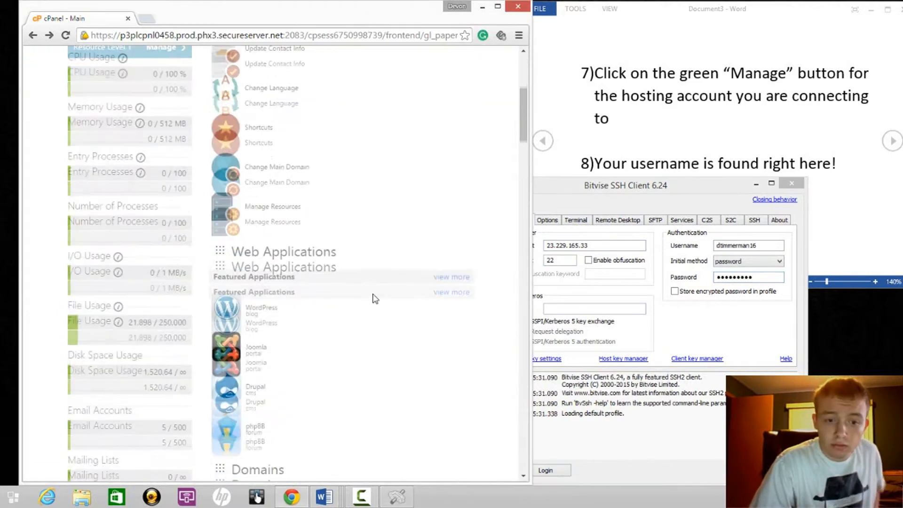
scroll("down", 3)
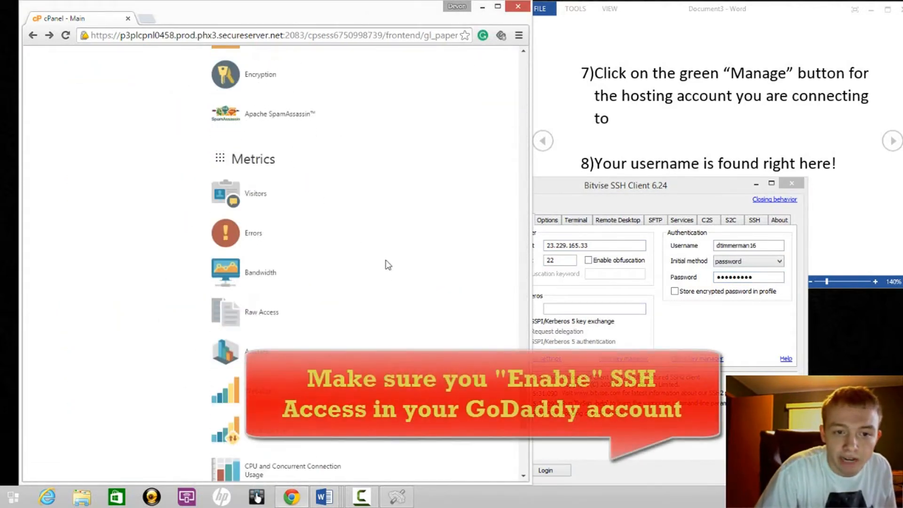
- Enable SSH access for the hosting account from cPanel's Security section
scroll("down", 3)
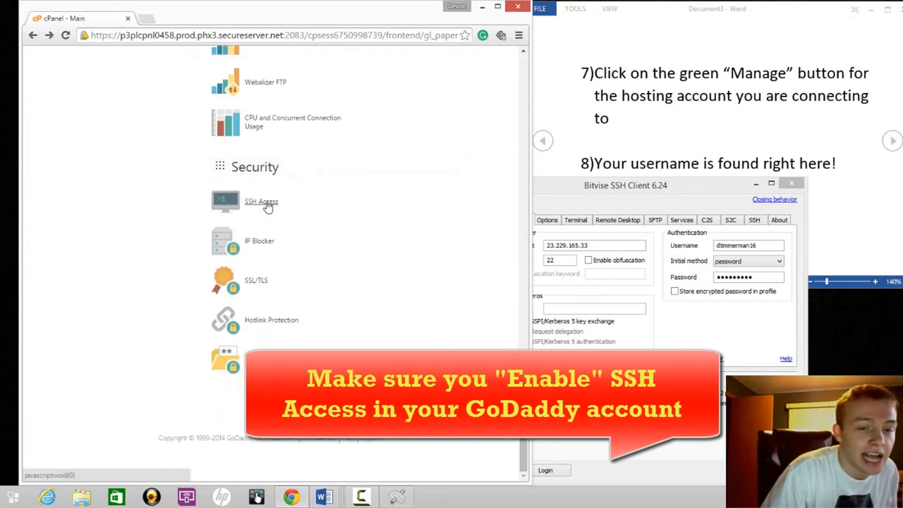
left_click(261, 201)
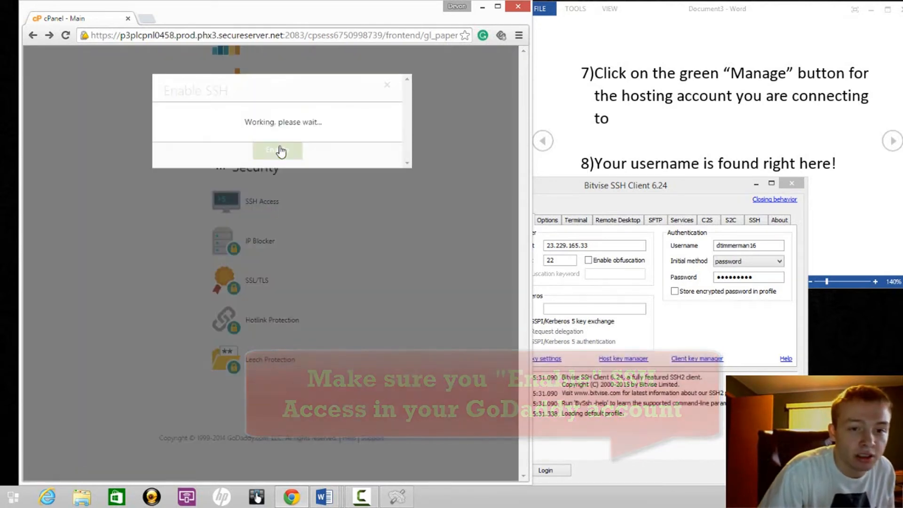
left_click(277, 150)
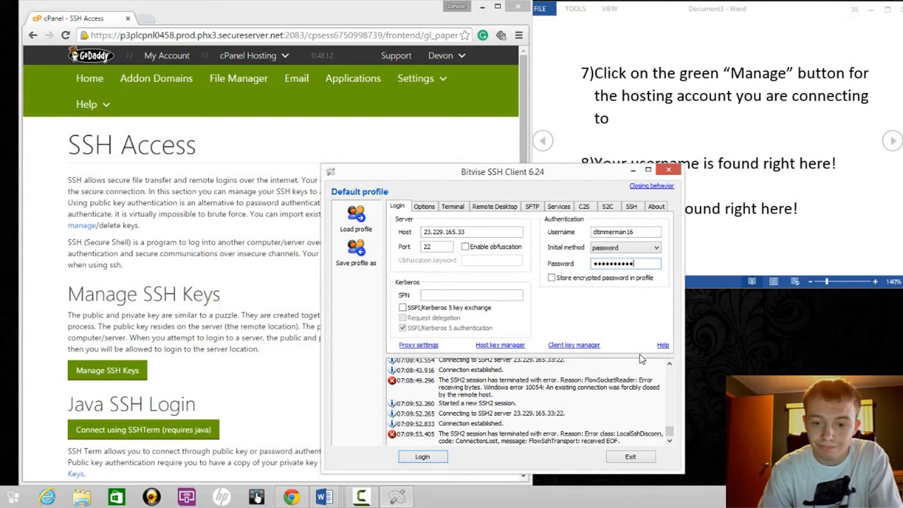
- Log in to the server, entering the account password in the User Authentication dialog
left_click(423, 456)
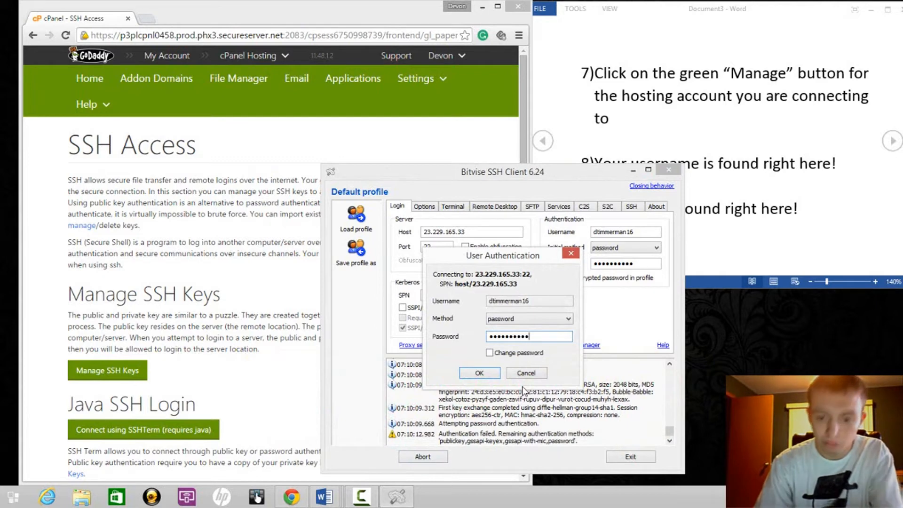
left_click(479, 372)
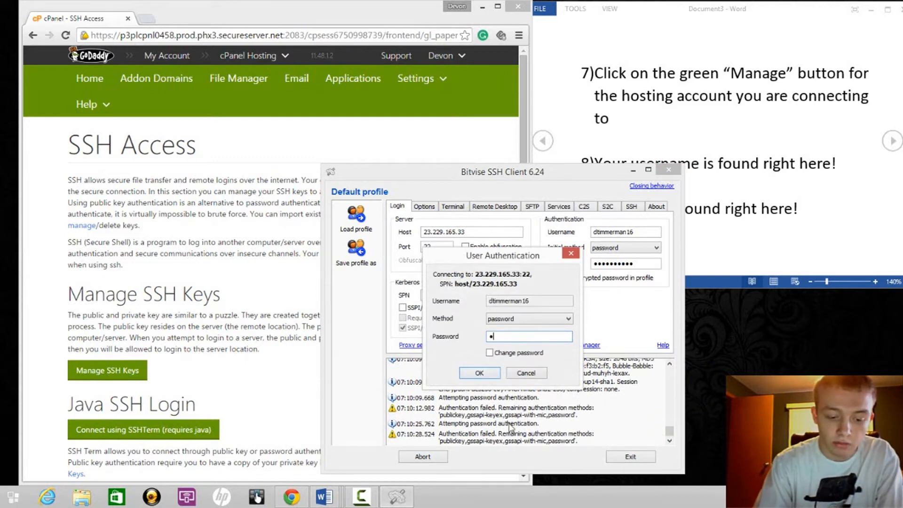
type("password")
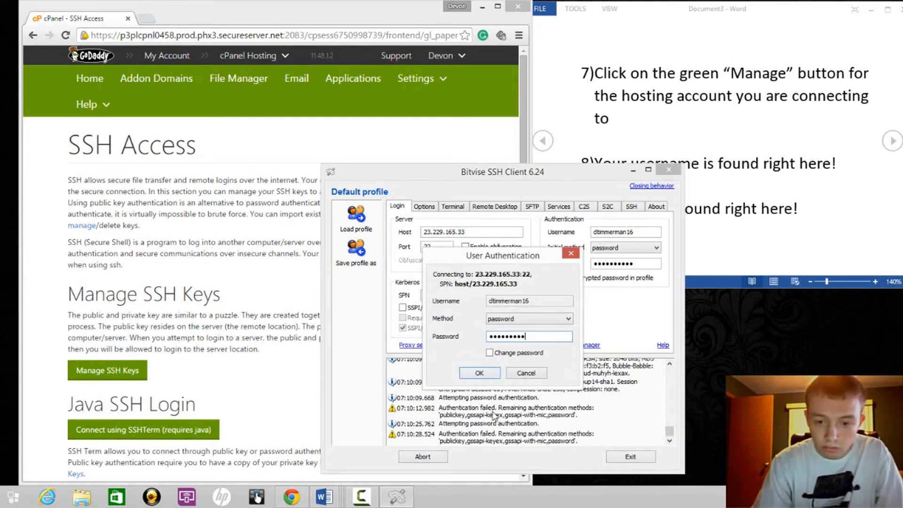
left_click(478, 373)
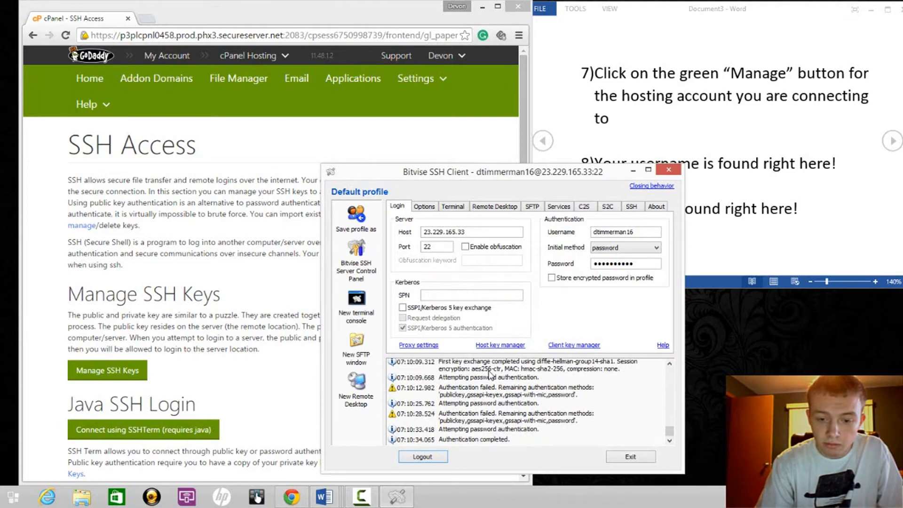
left_click(356, 304)
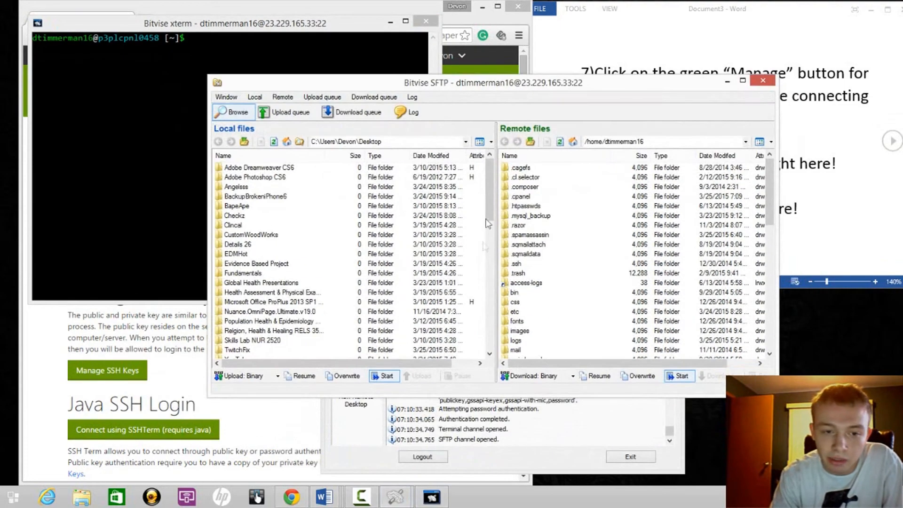
- Browse the remote side into public_html and then into the website's folder
scroll("down", 3)
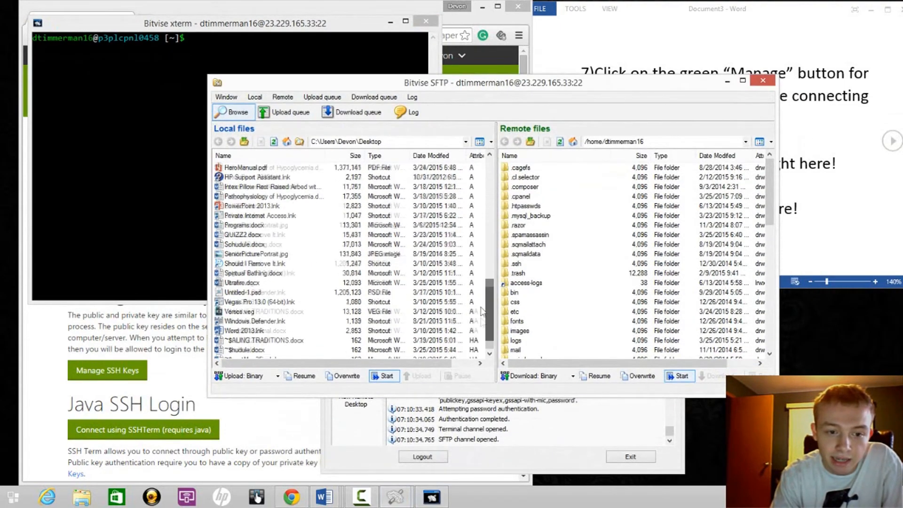
scroll("up", 3)
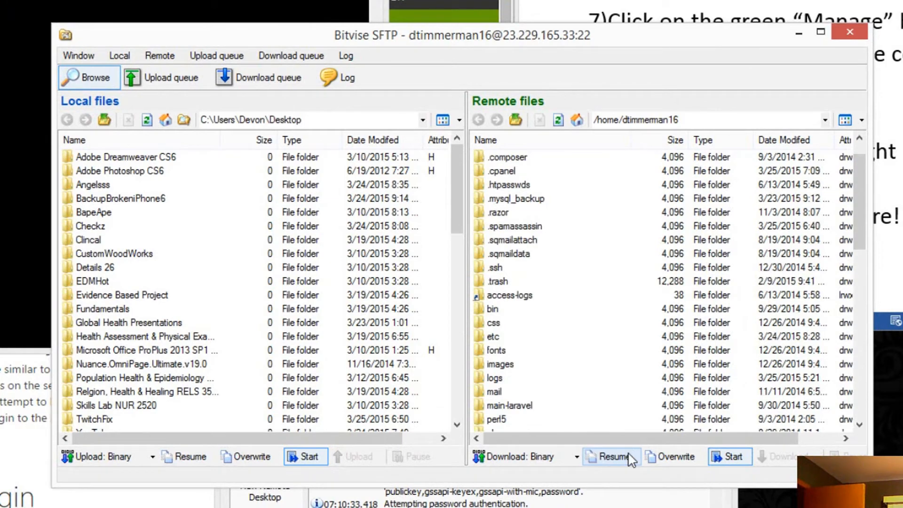
double_click(512, 295)
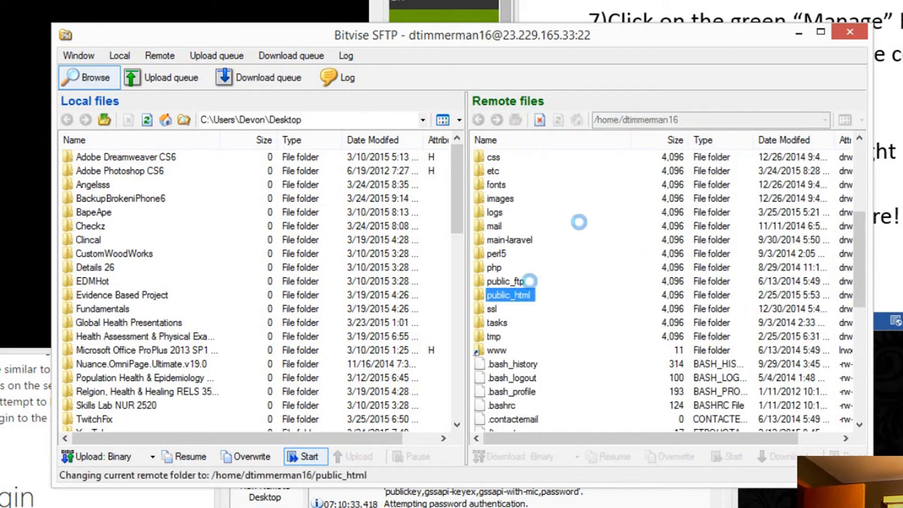
double_click(514, 294)
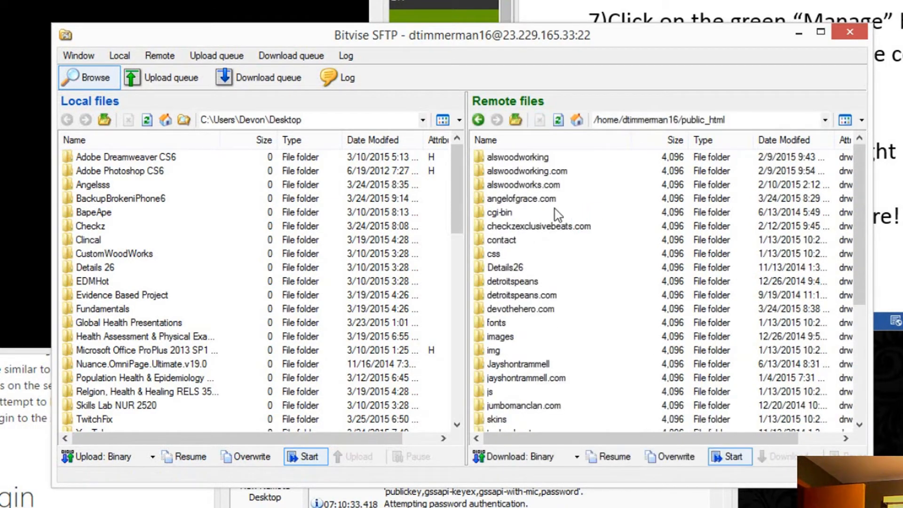
mouse_move(534, 206)
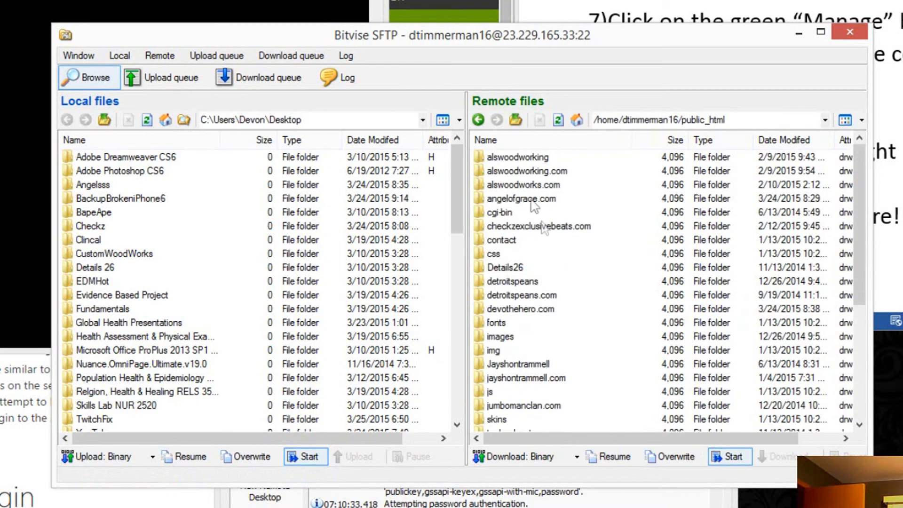
double_click(520, 199)
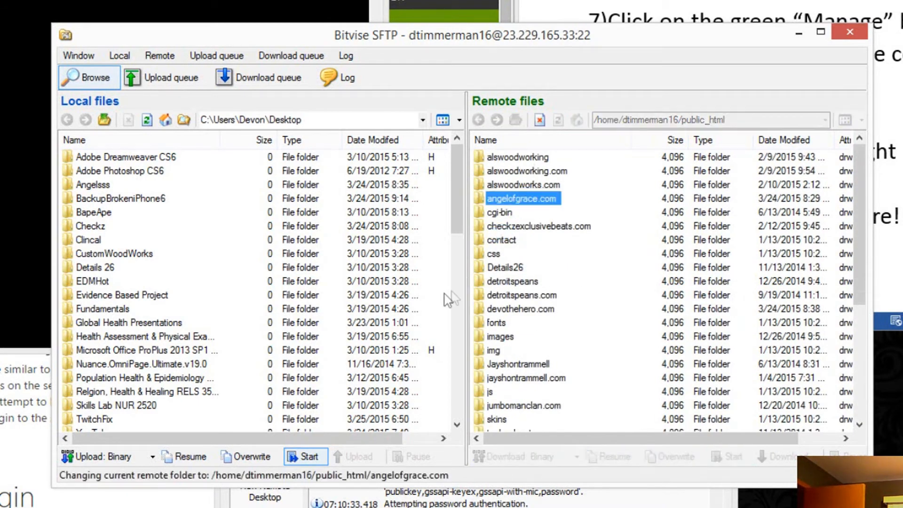
double_click(521, 199)
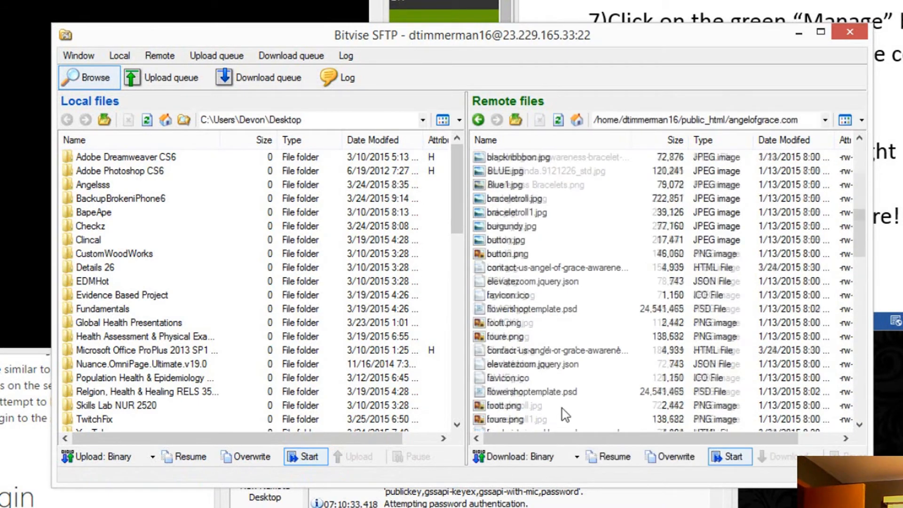
- Select the remote folders from cgi-bin through uploads
scroll("up", 3)
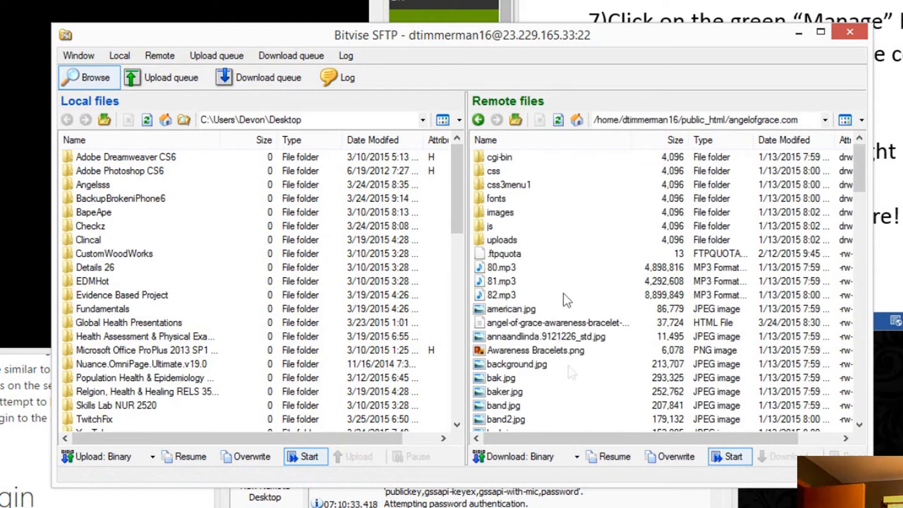
left_click(499, 158)
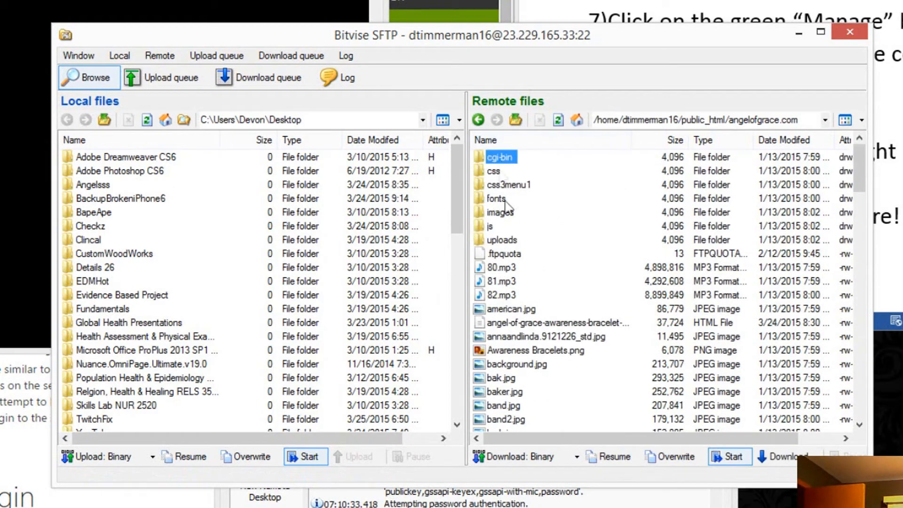
left_click(502, 240)
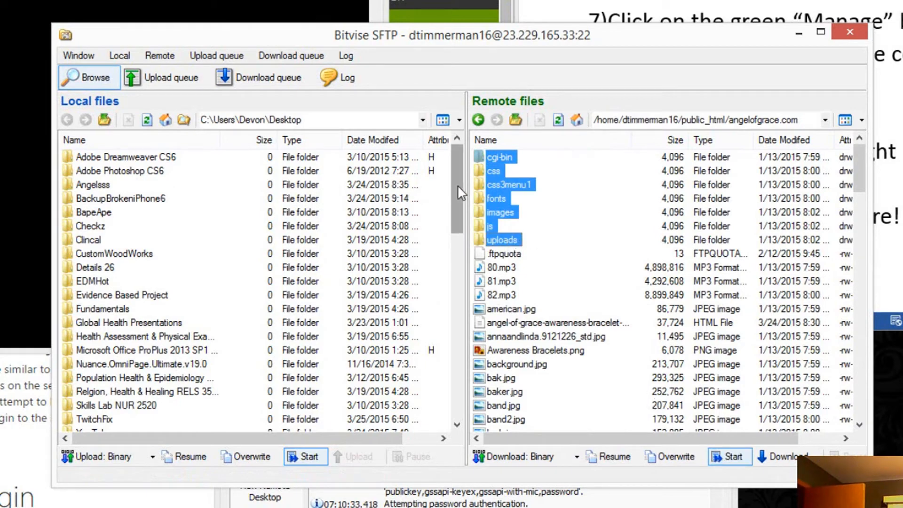
- Choose the YouTube folder on the local side and start downloading the selected remote folders
scroll("down", 3)
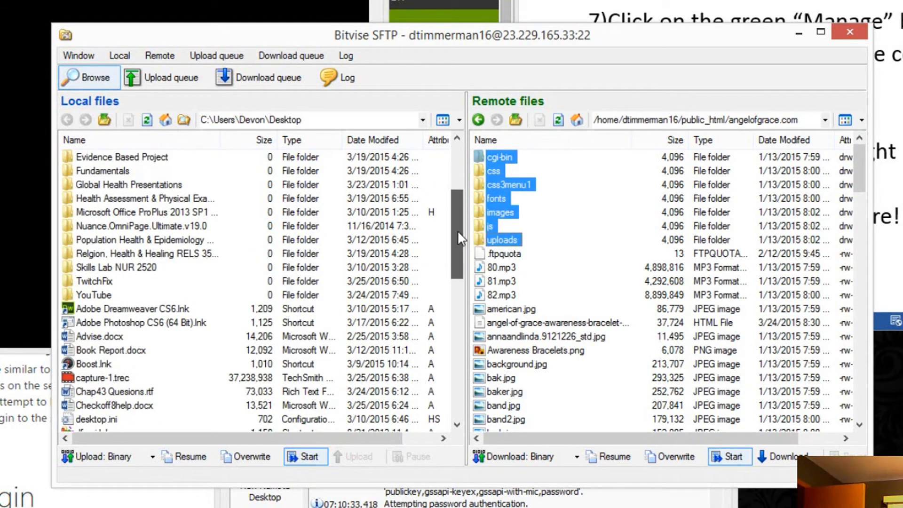
scroll("up", 3)
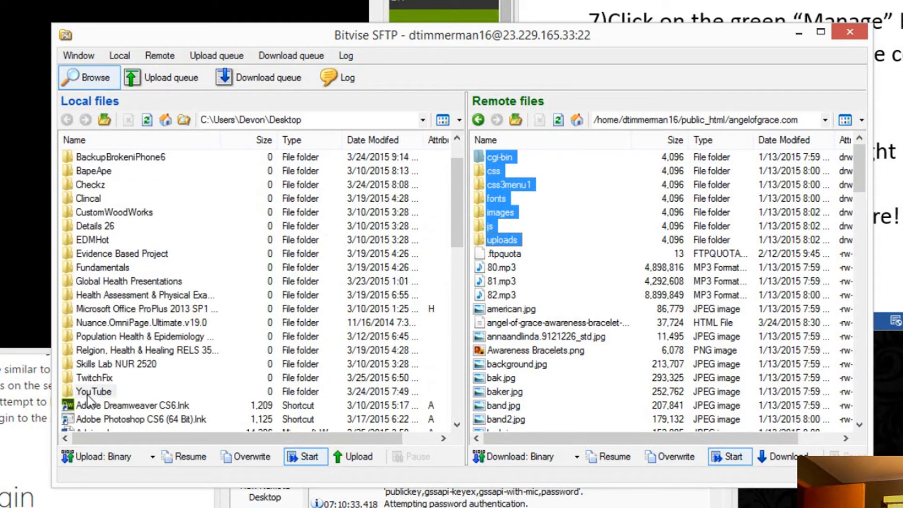
left_click(93, 392)
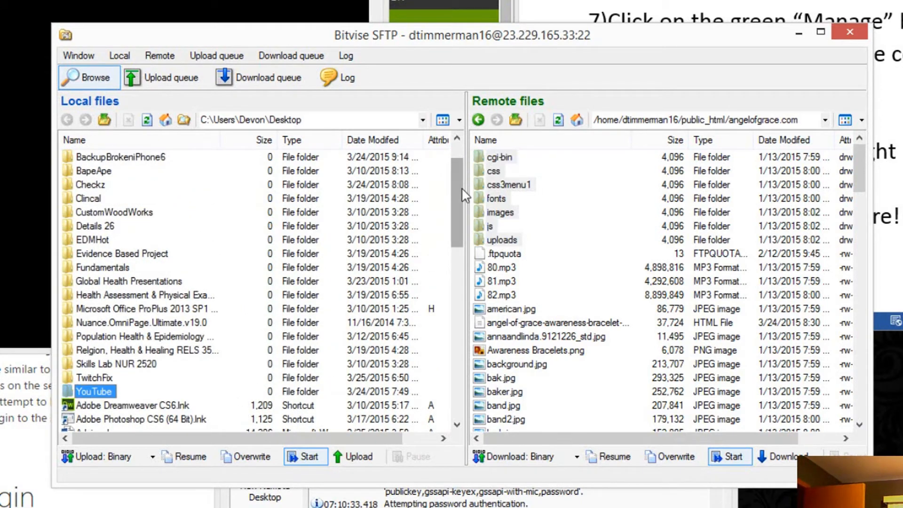
scroll("down", 3)
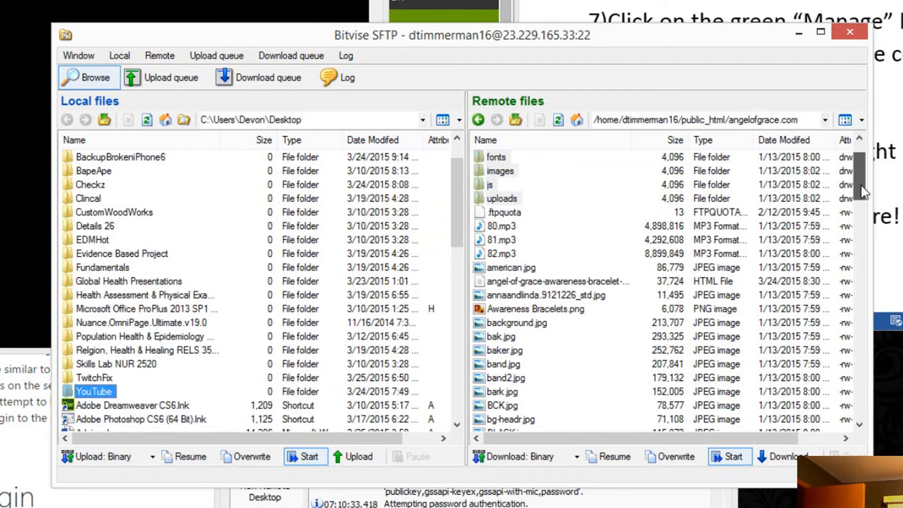
scroll("up", 3)
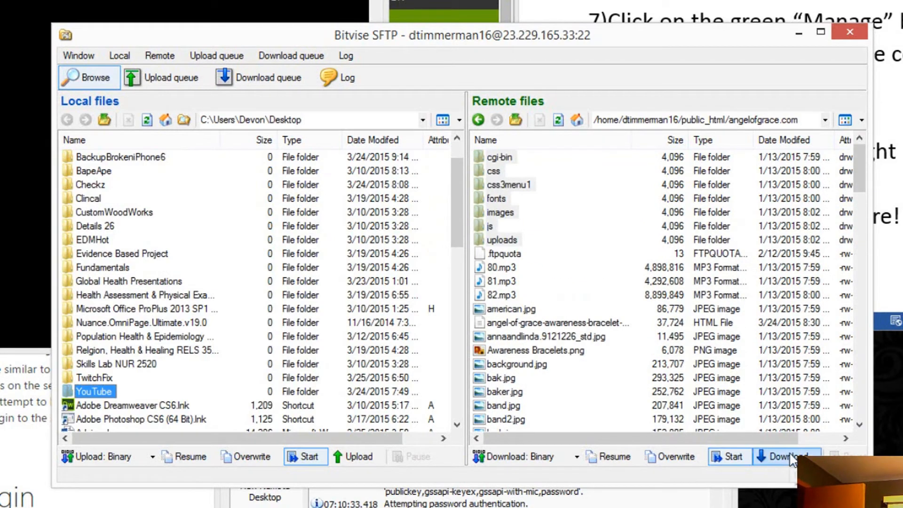
left_click(782, 456)
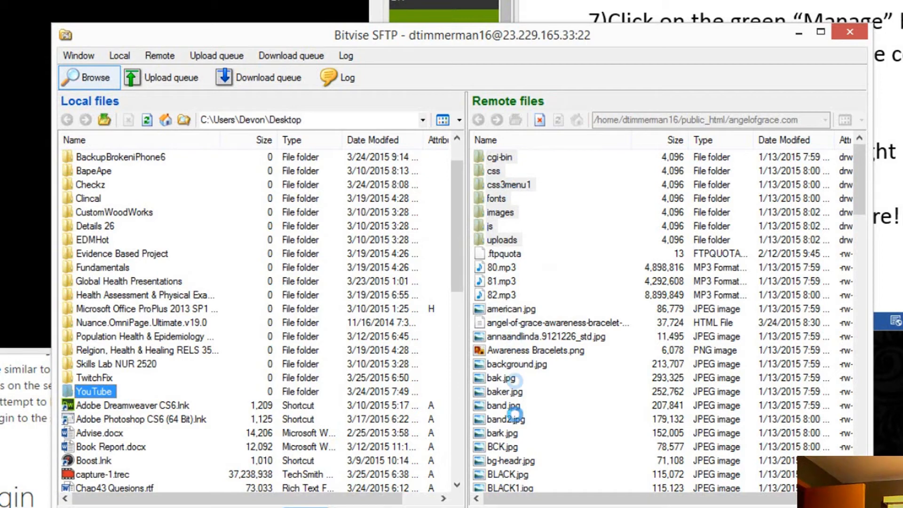
mouse_move(168, 434)
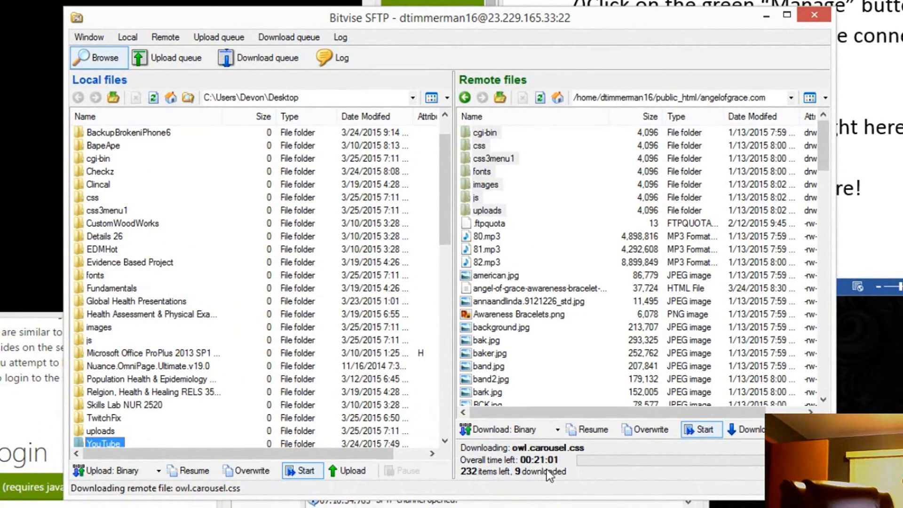
mouse_move(546, 26)
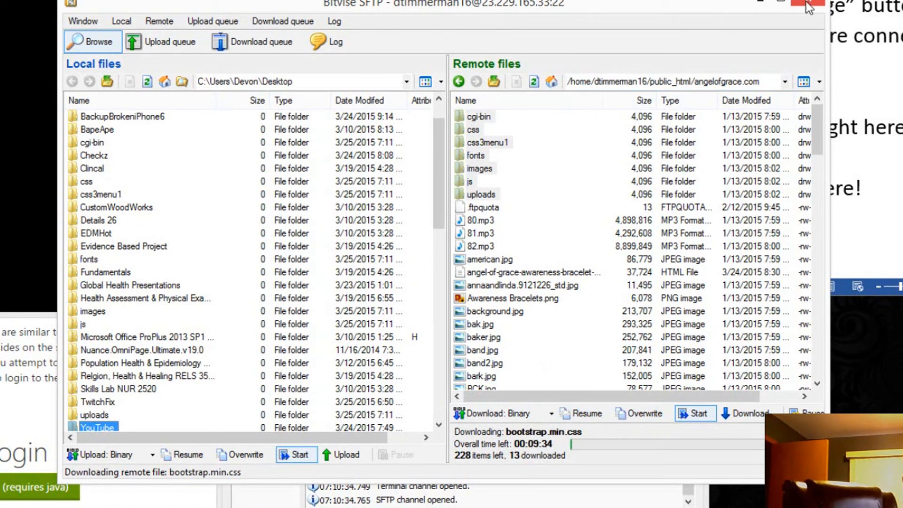
- Let the download finish, then close the SFTP and Bitvise SSH Client windows
scroll("down", 3)
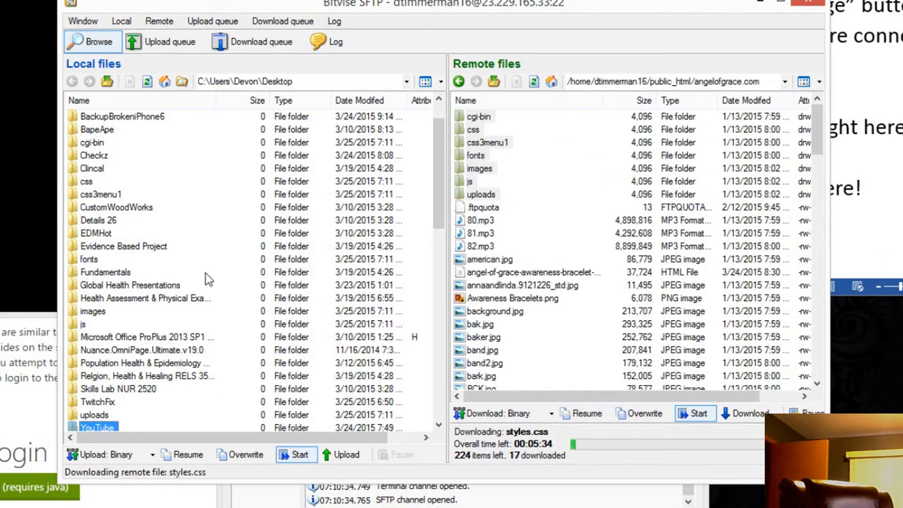
scroll("down", 3)
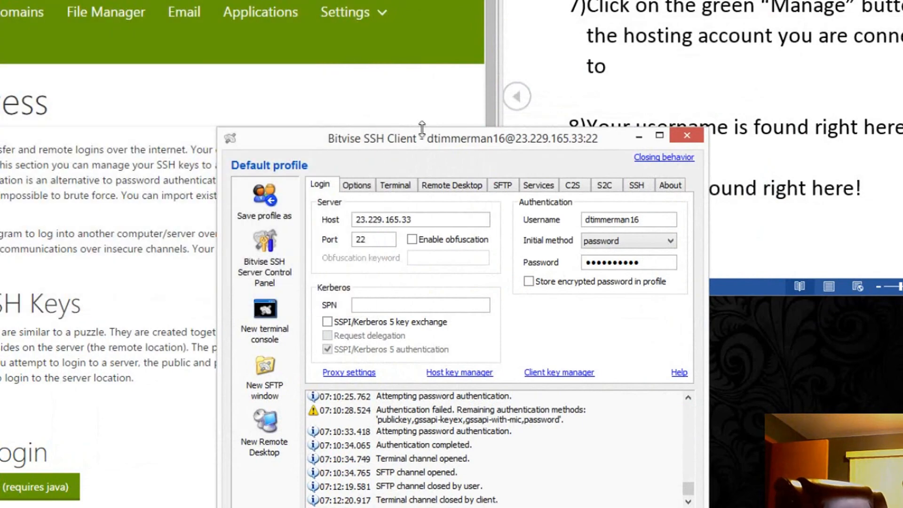
left_click(685, 135)
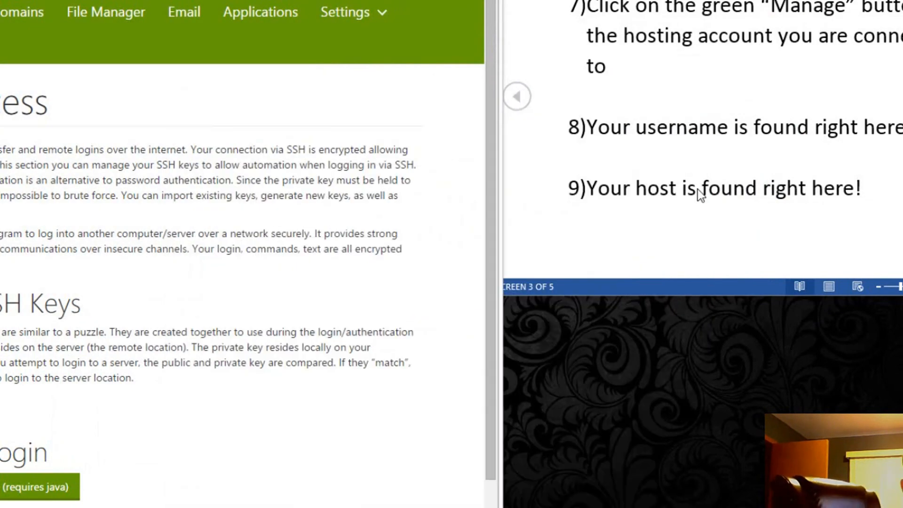